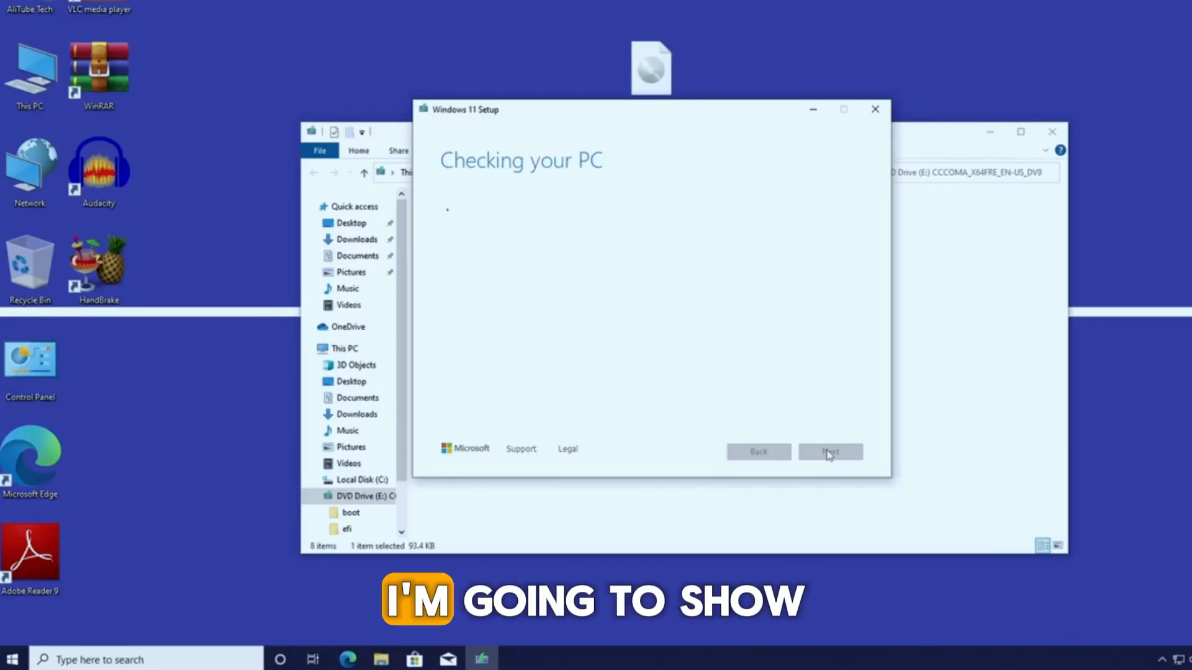
# Select the Windows 11 disk image (ISO) download and open the product language dropdown.
pyautogui.click(830, 451)
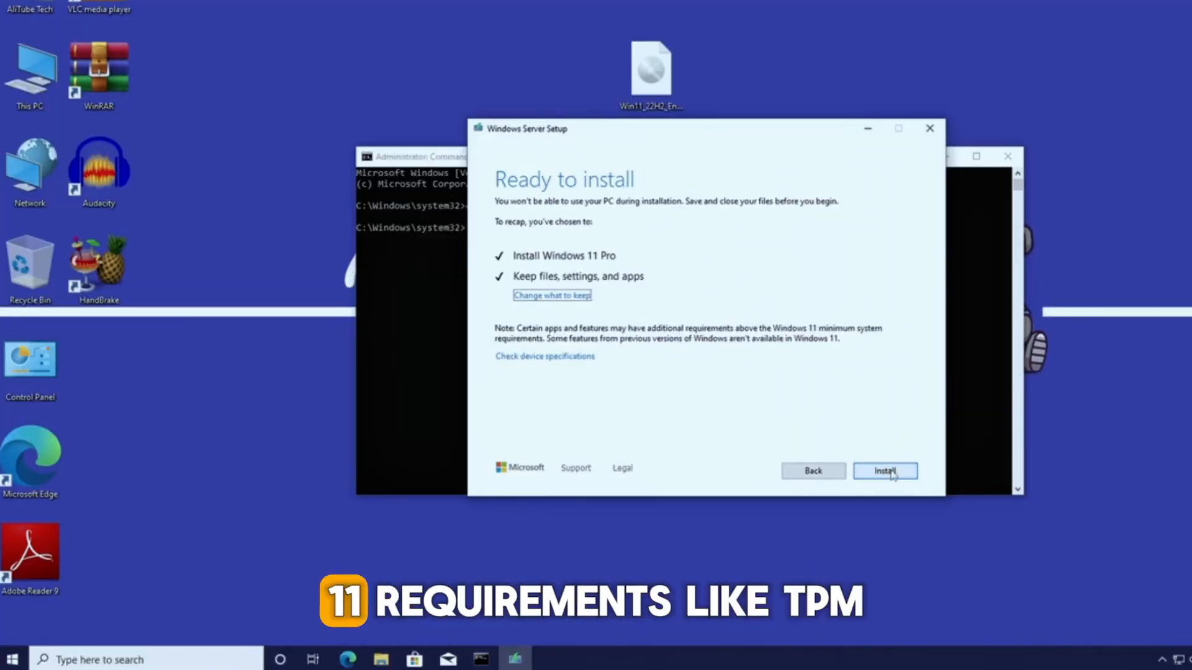
pyautogui.click(885, 470)
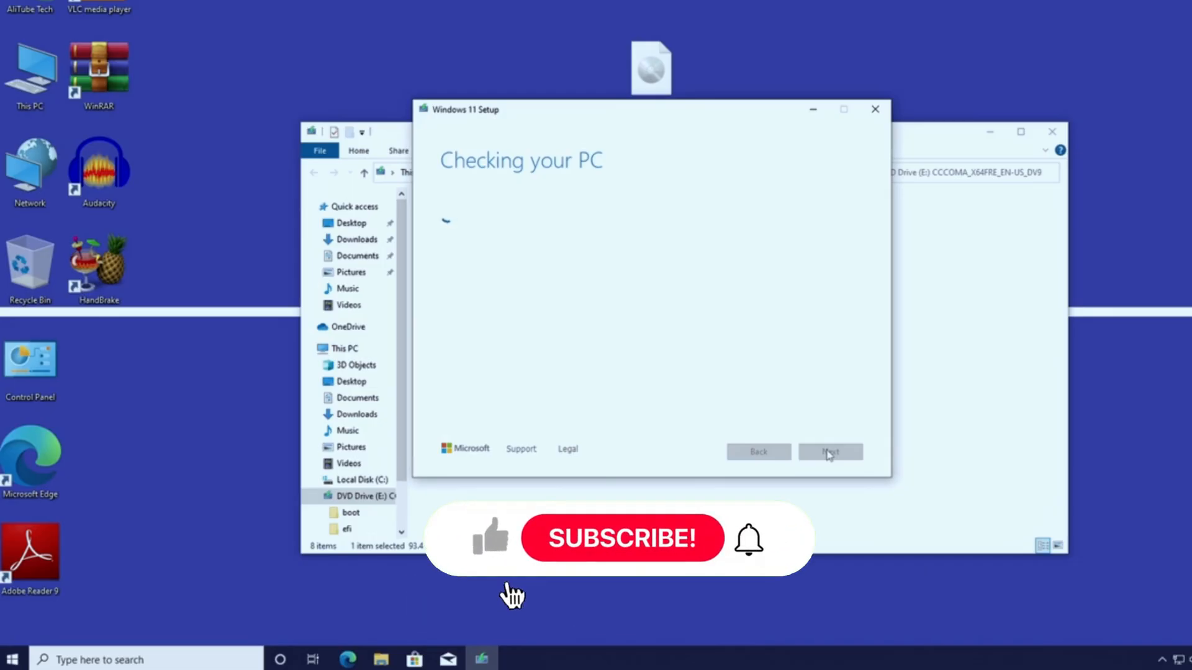
pyautogui.moveTo(627, 551)
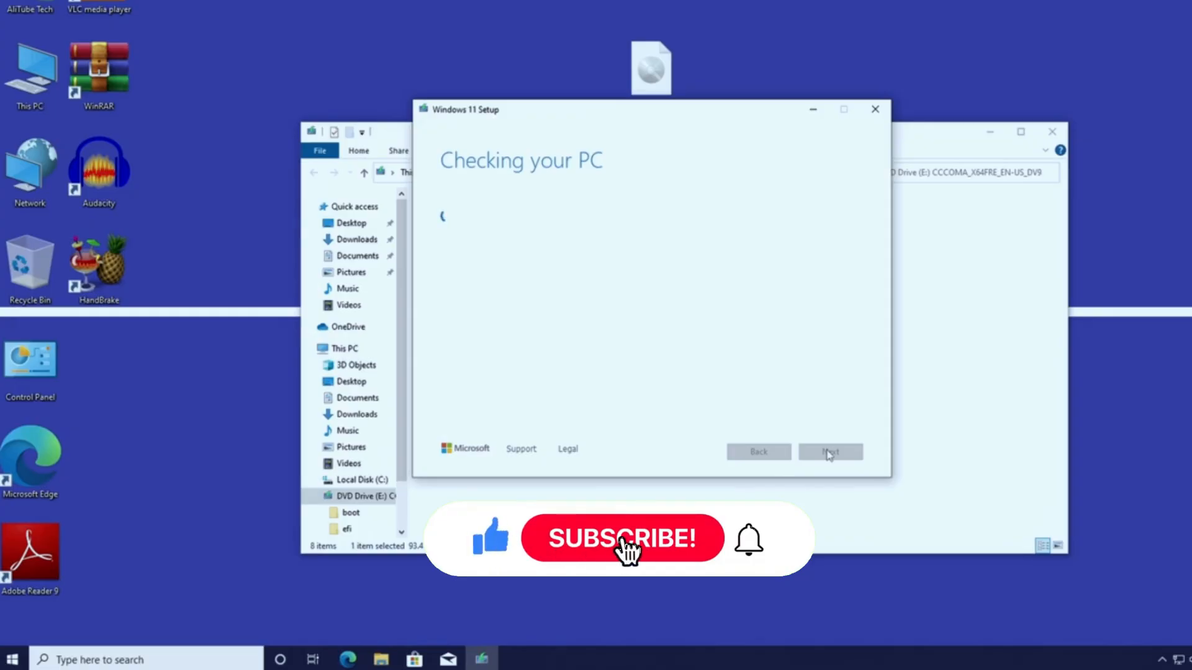
pyautogui.click(620, 538)
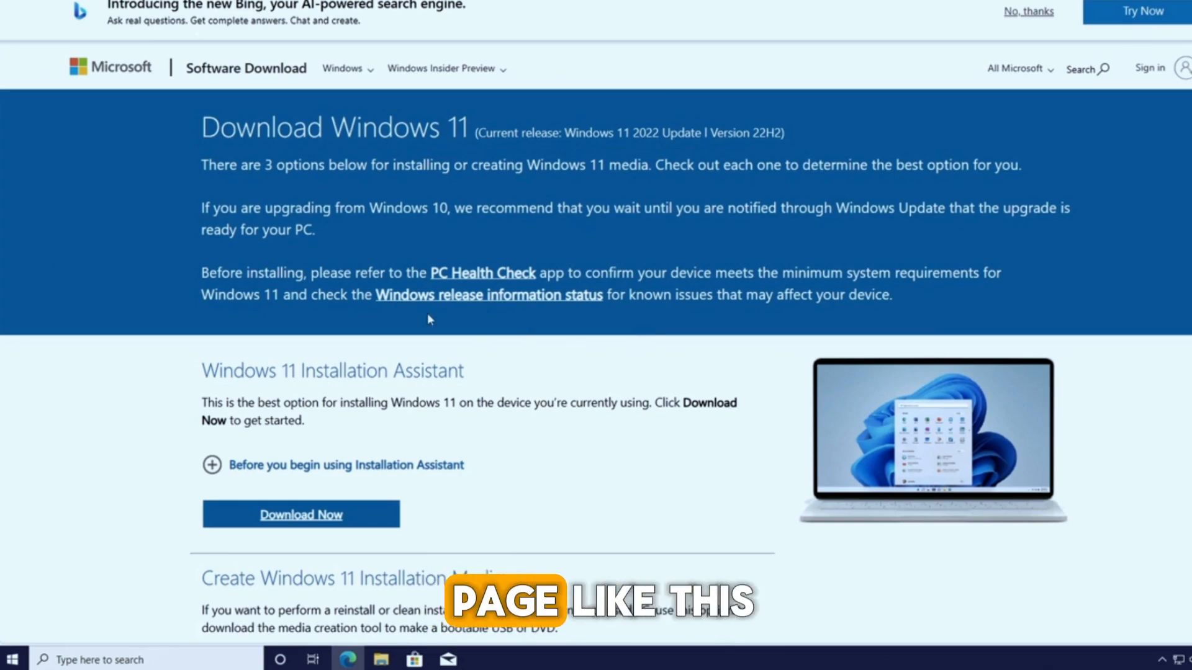
pyautogui.scroll(-3)
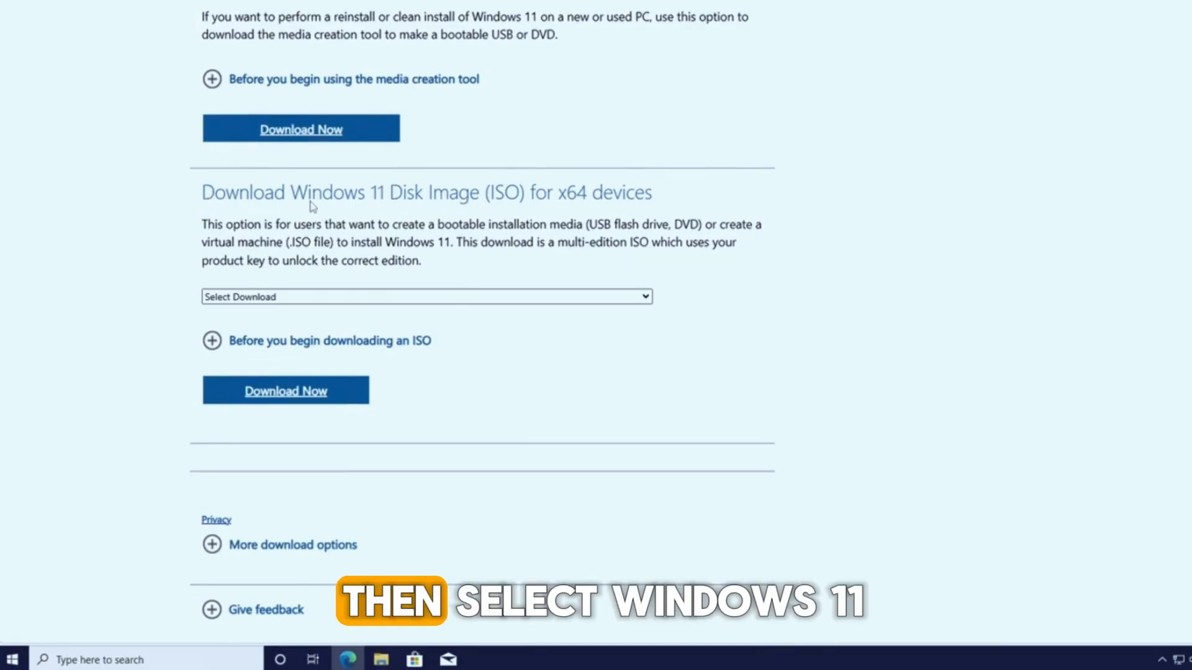
pyautogui.click(425, 296)
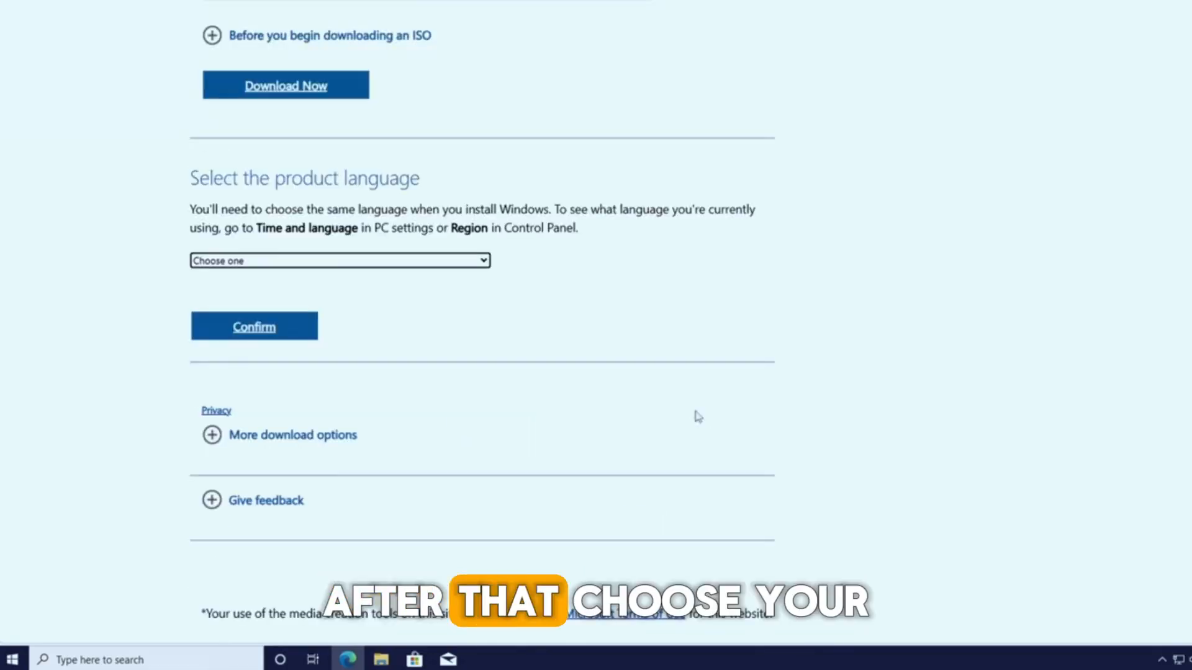
pyautogui.click(338, 260)
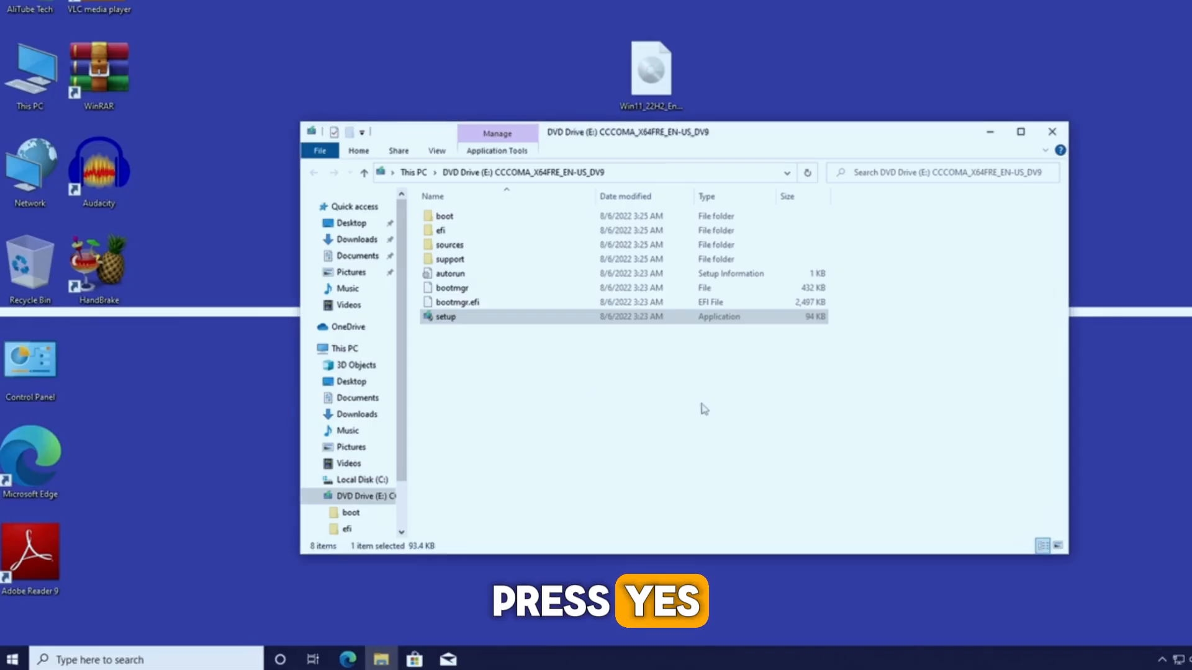
# Run setup from the mounted disc until it reports missing TPM 2.0 support.
pyautogui.doubleClick(444, 316)
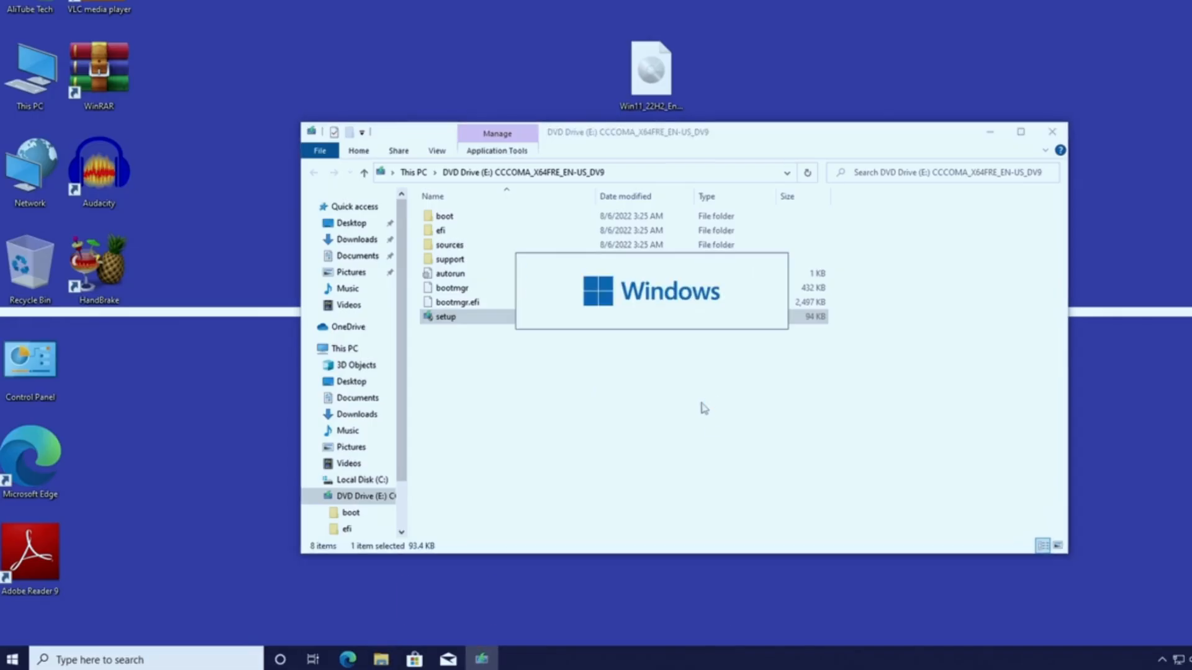
pyautogui.doubleClick(445, 316)
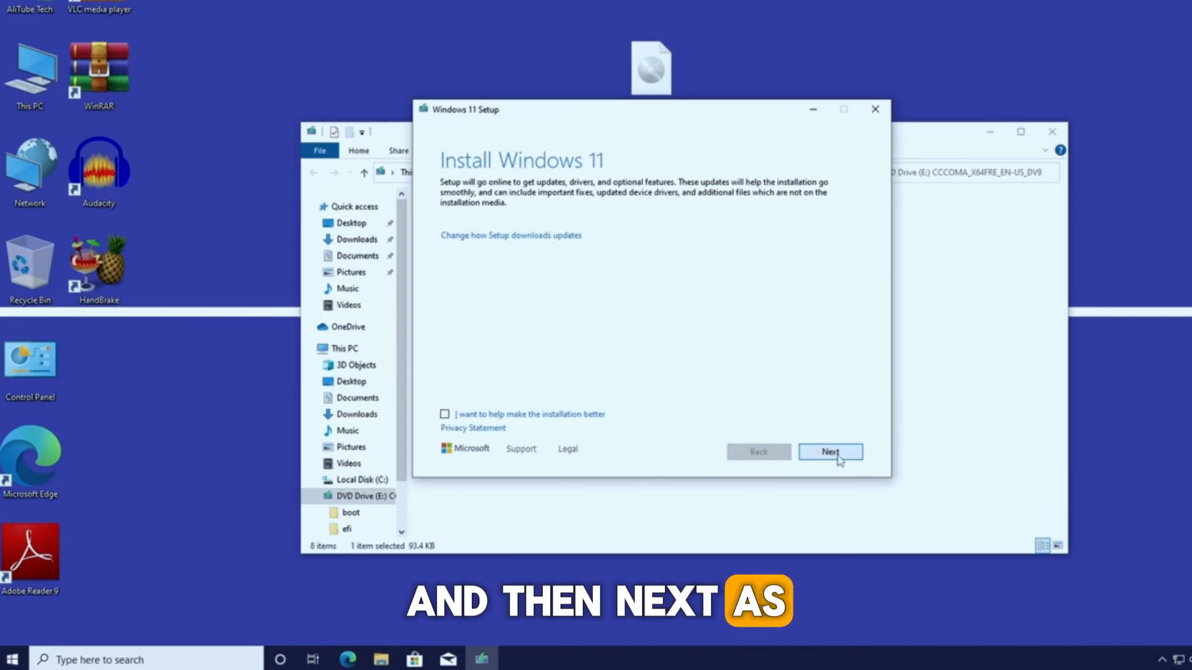
pyautogui.click(830, 452)
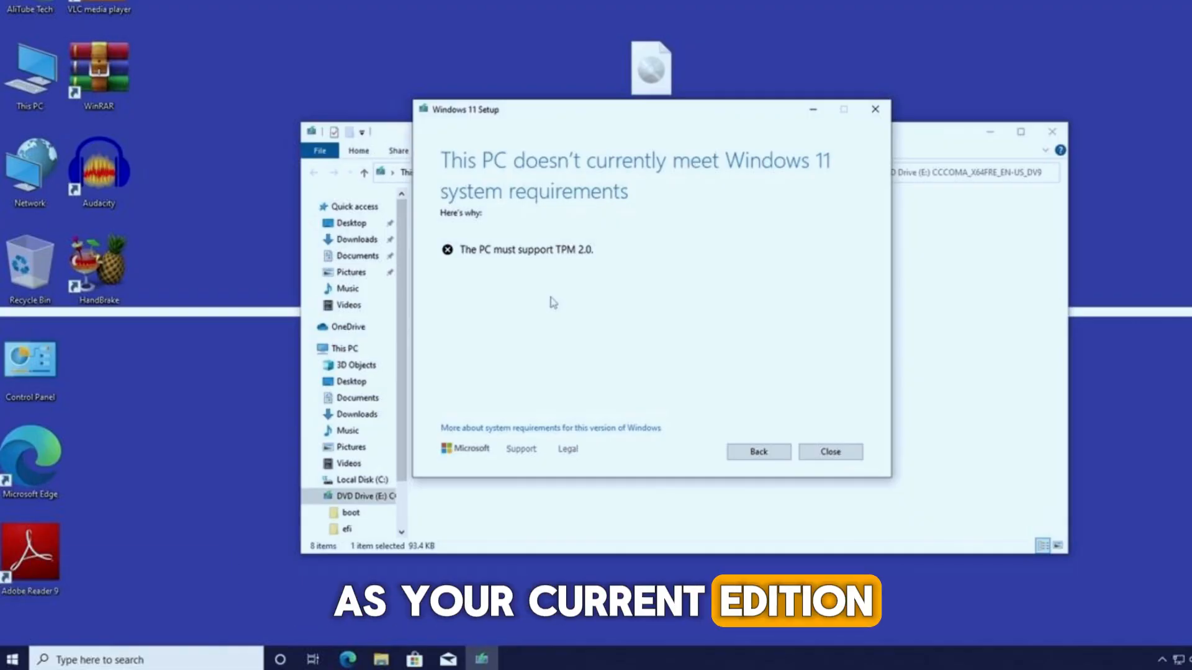
# Close the failed installer and create a 'win11' folder on Local Disk (C:).
pyautogui.click(830, 451)
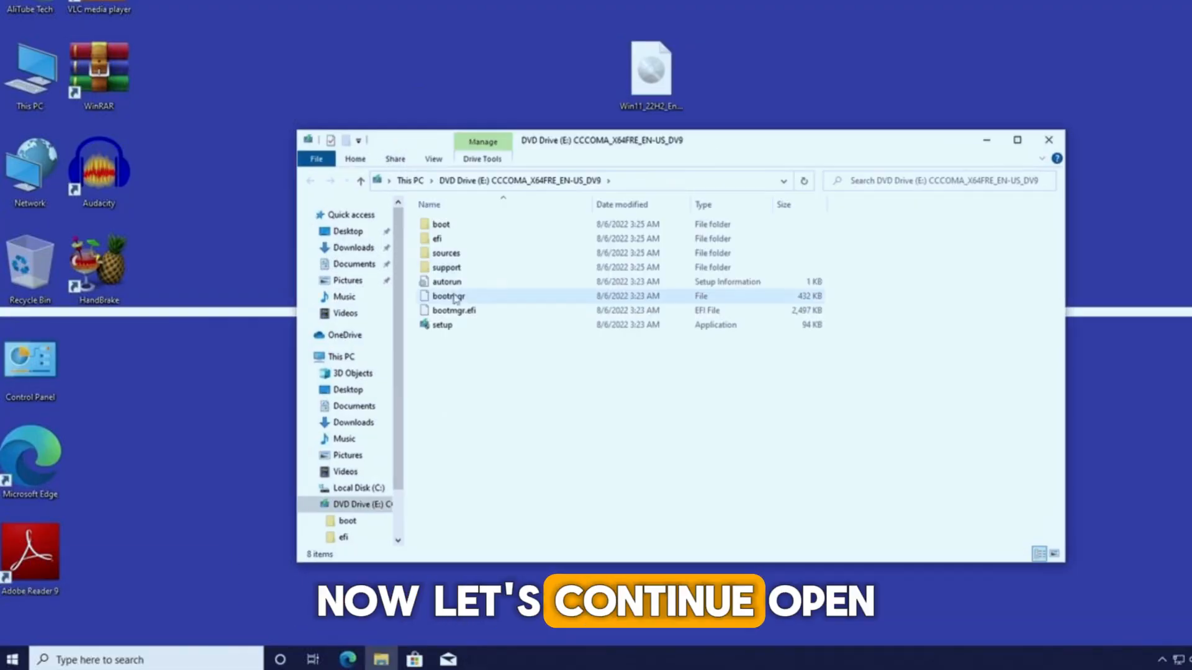
pyautogui.moveTo(453, 295)
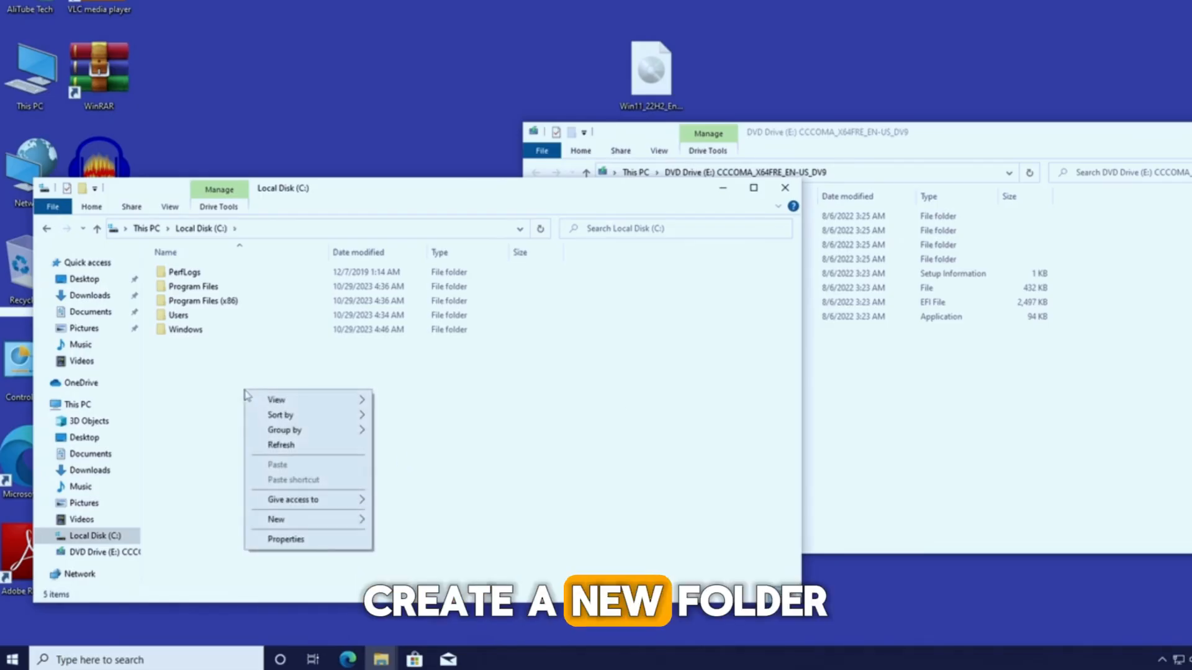
pyautogui.click(275, 519)
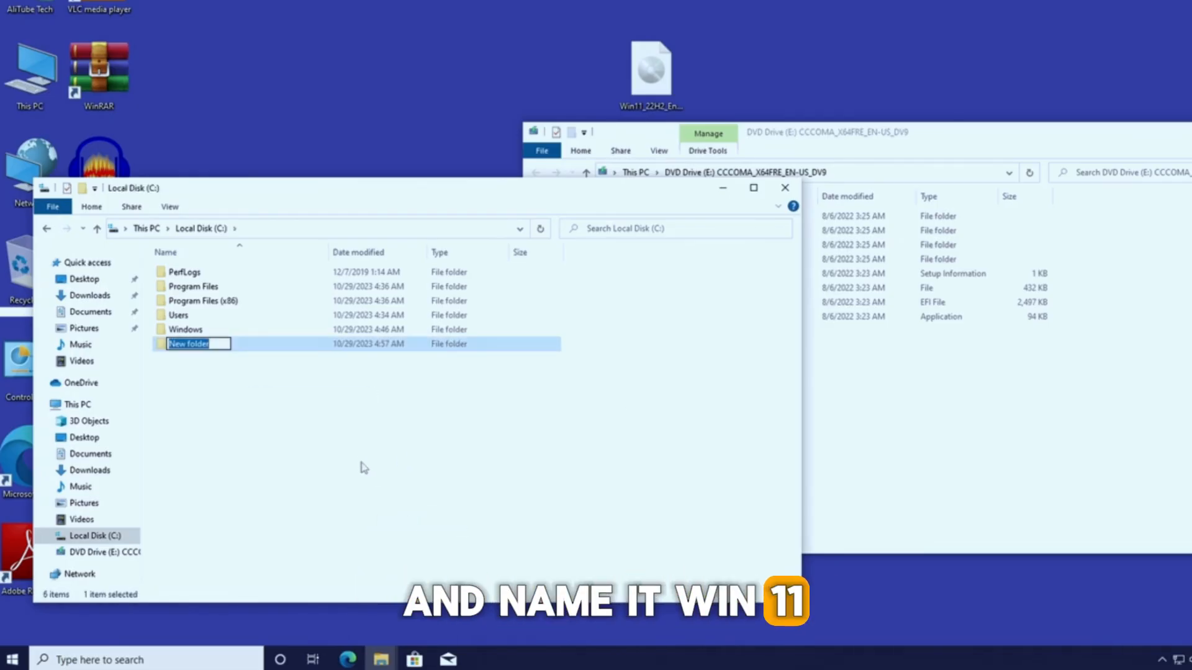
pyautogui.write('win11')
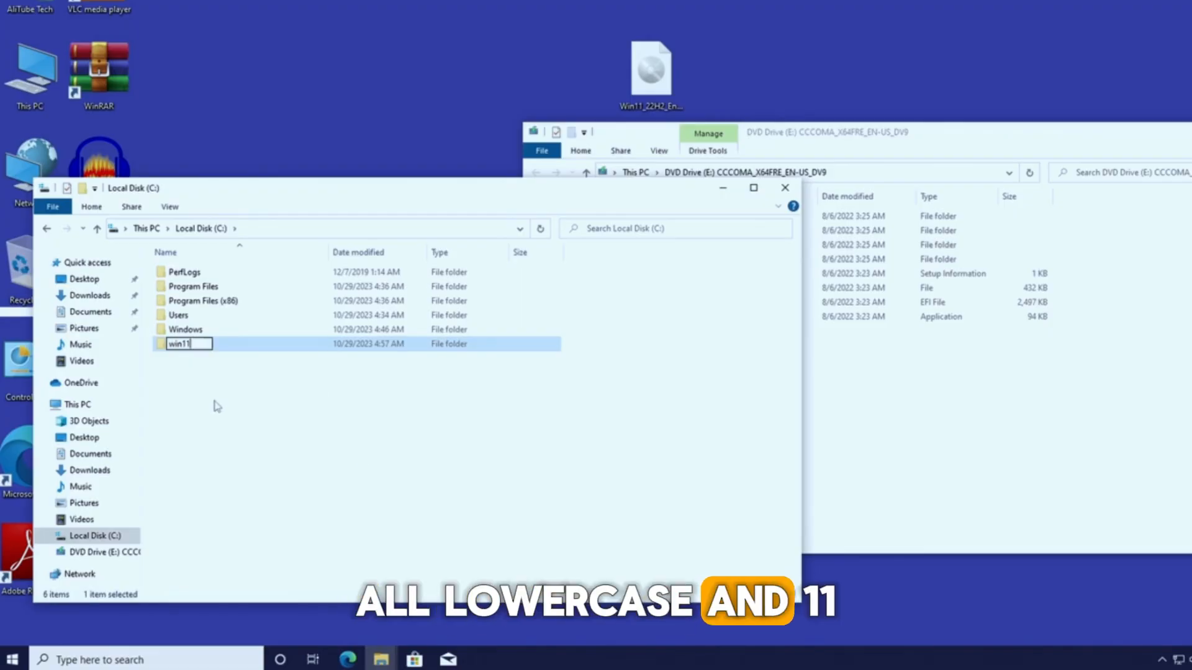
pyautogui.press('enter')
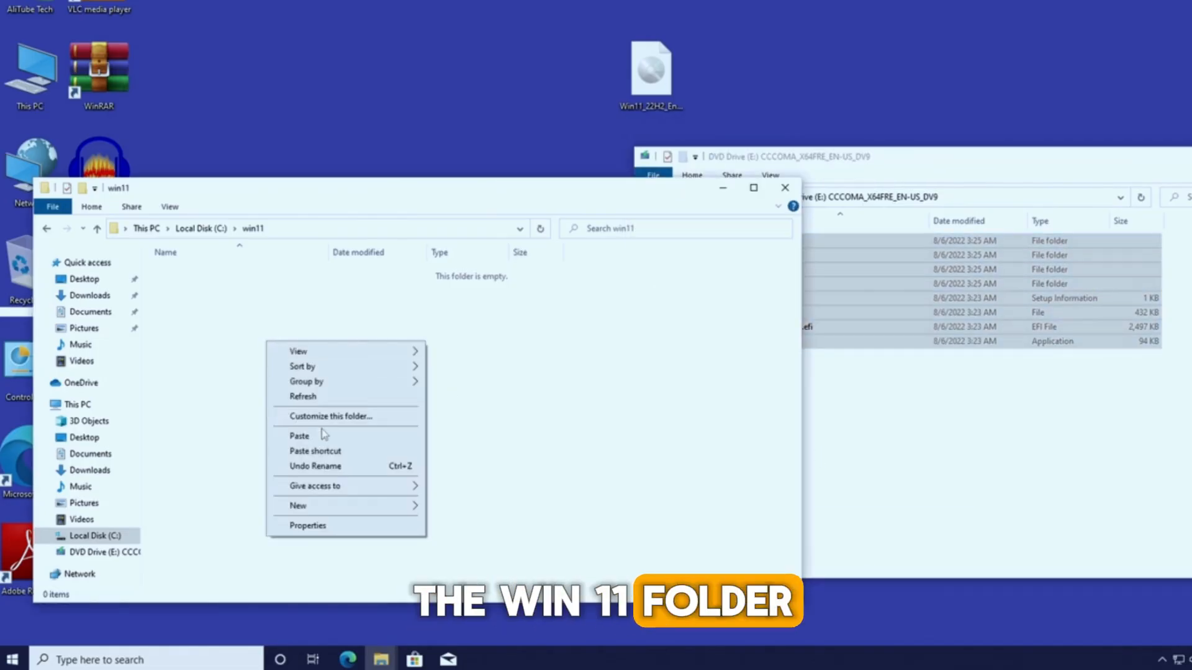
# Paste all the disc's installation files into C:\win11.
pyautogui.click(299, 434)
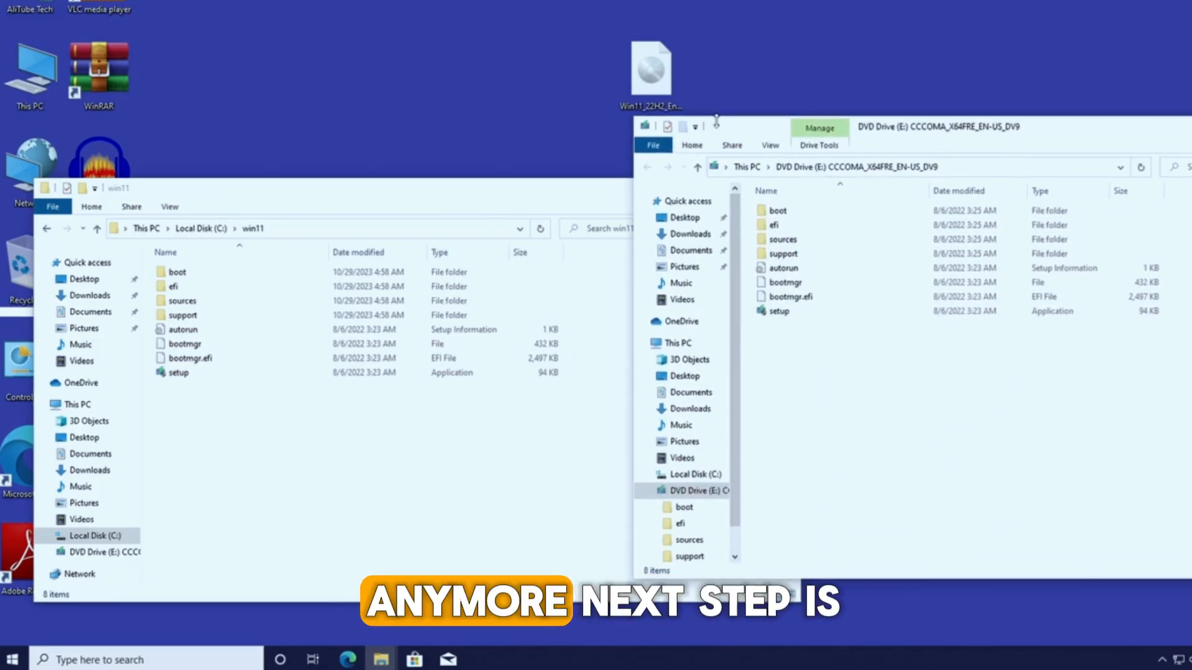
pyautogui.click(786, 126)
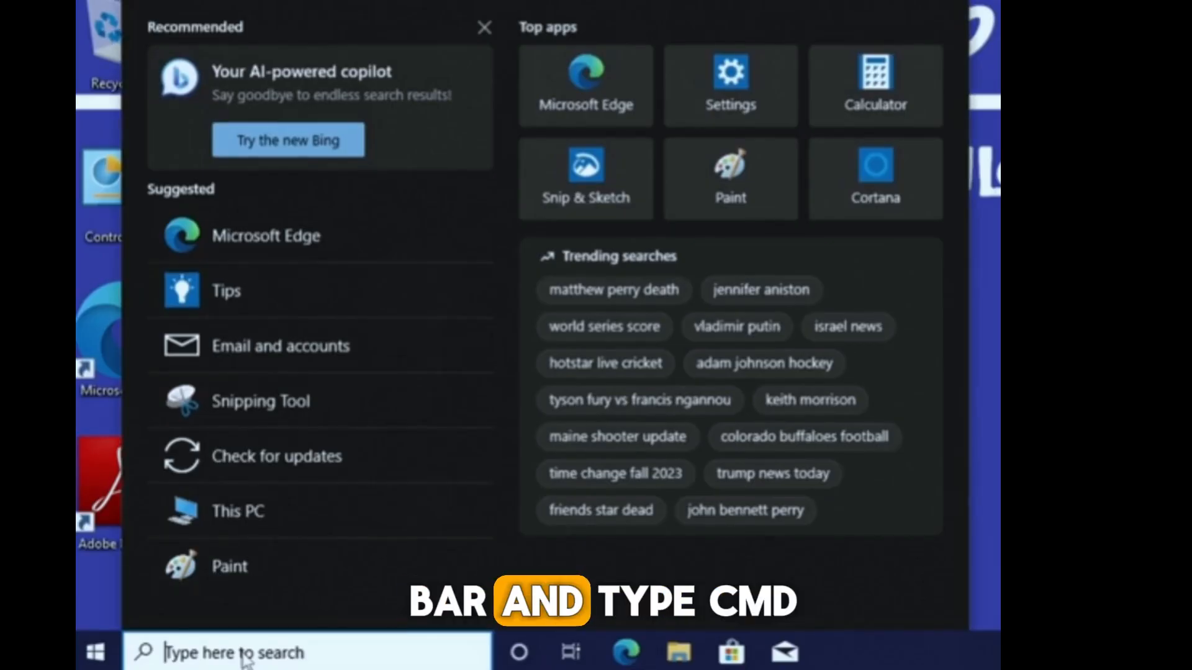
# Search 'cmd' and run Command Prompt as administrator.
pyautogui.write('cmd')
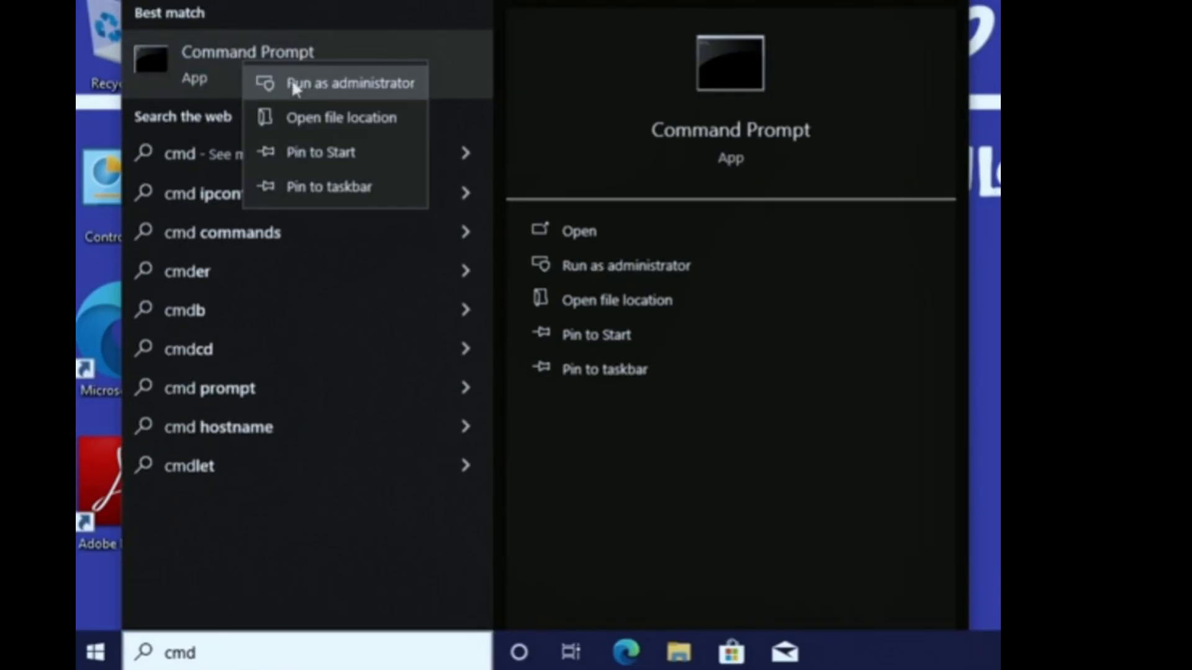
pyautogui.click(348, 82)
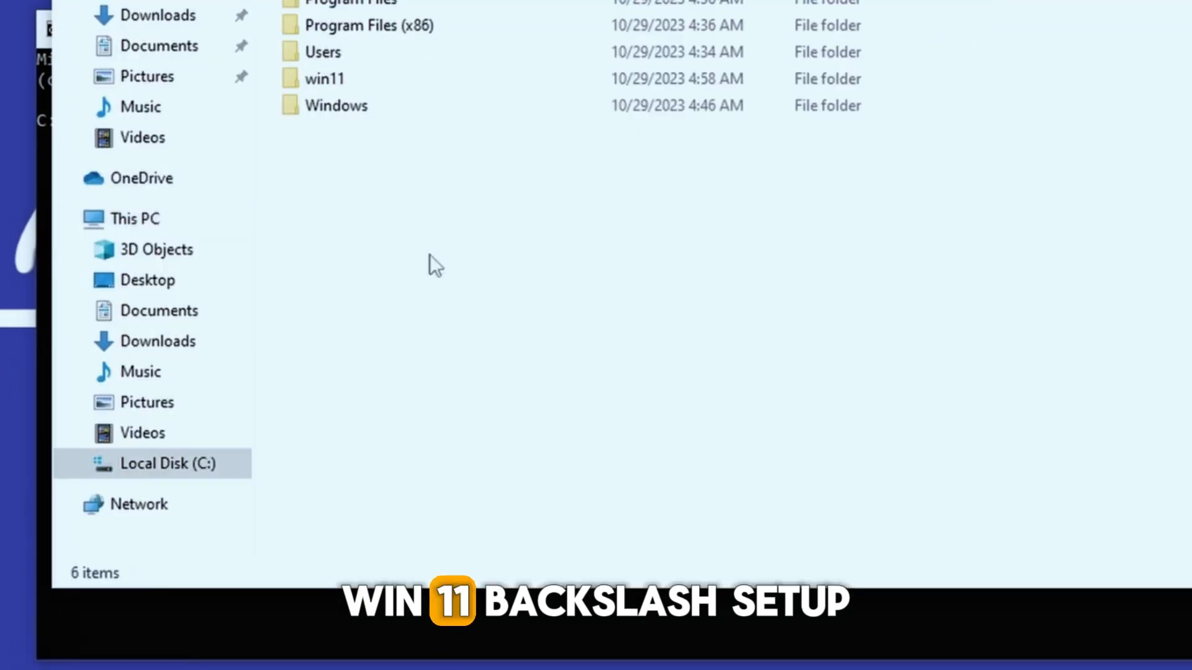
# Run 'c:\win11\setup.exe /product server' in the elevated Command Prompt.
pyautogui.click(324, 78)
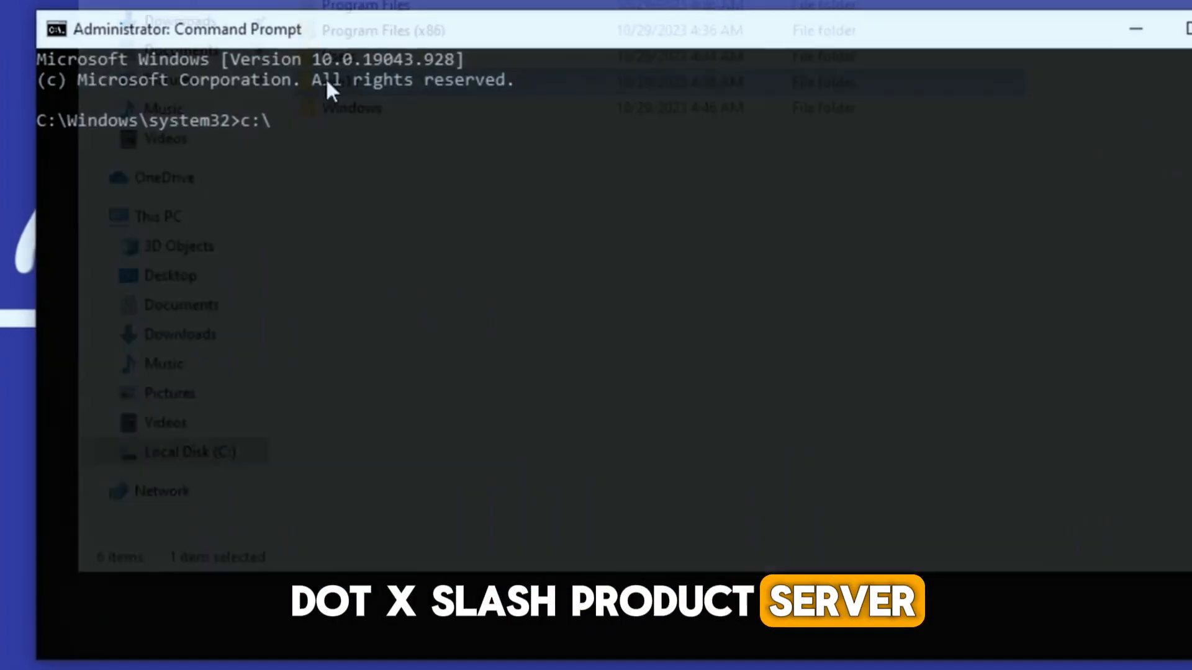
pyautogui.click(190, 30)
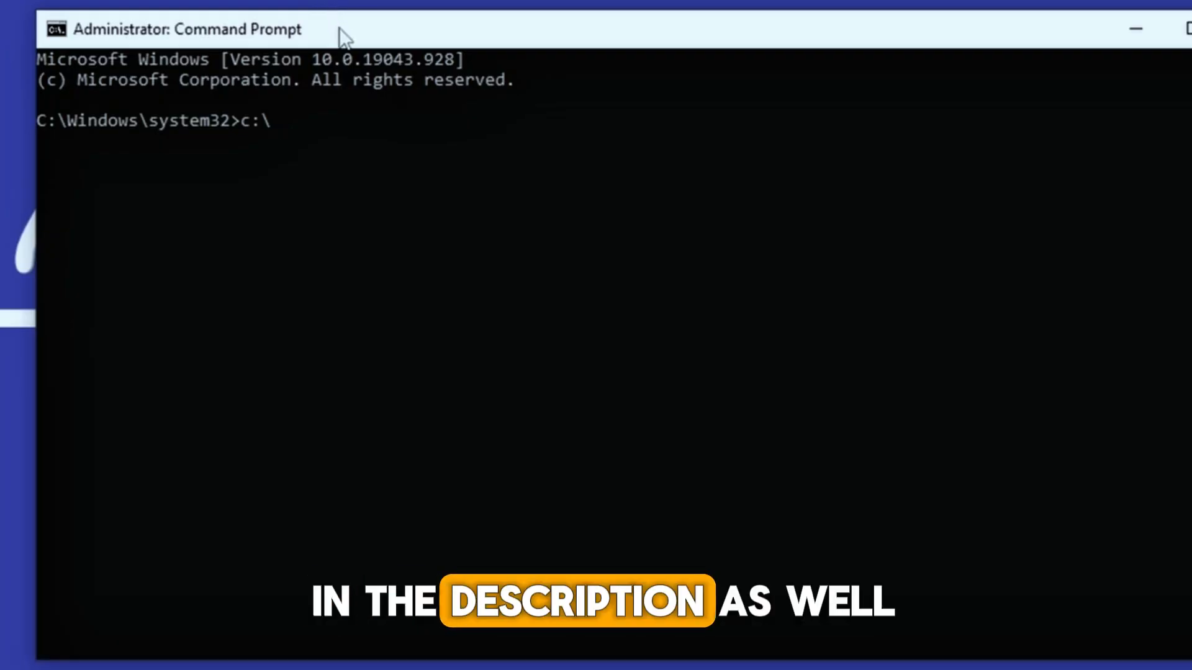
pyautogui.write('win11')
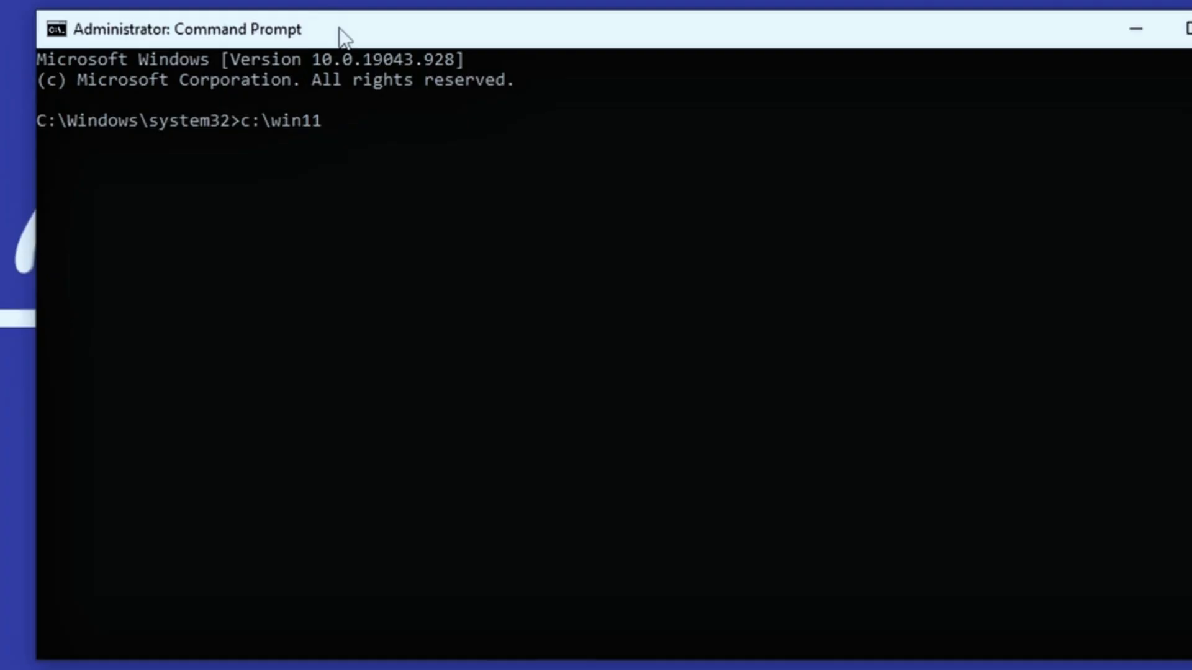
pyautogui.write('\\s')
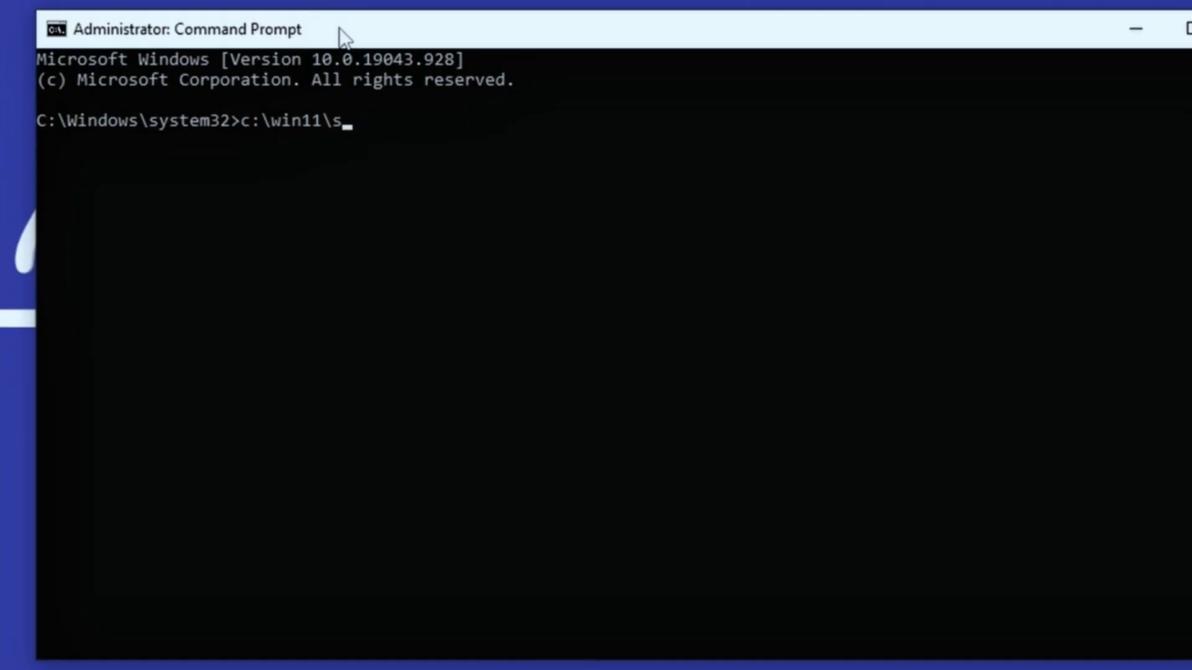
pyautogui.write('etu')
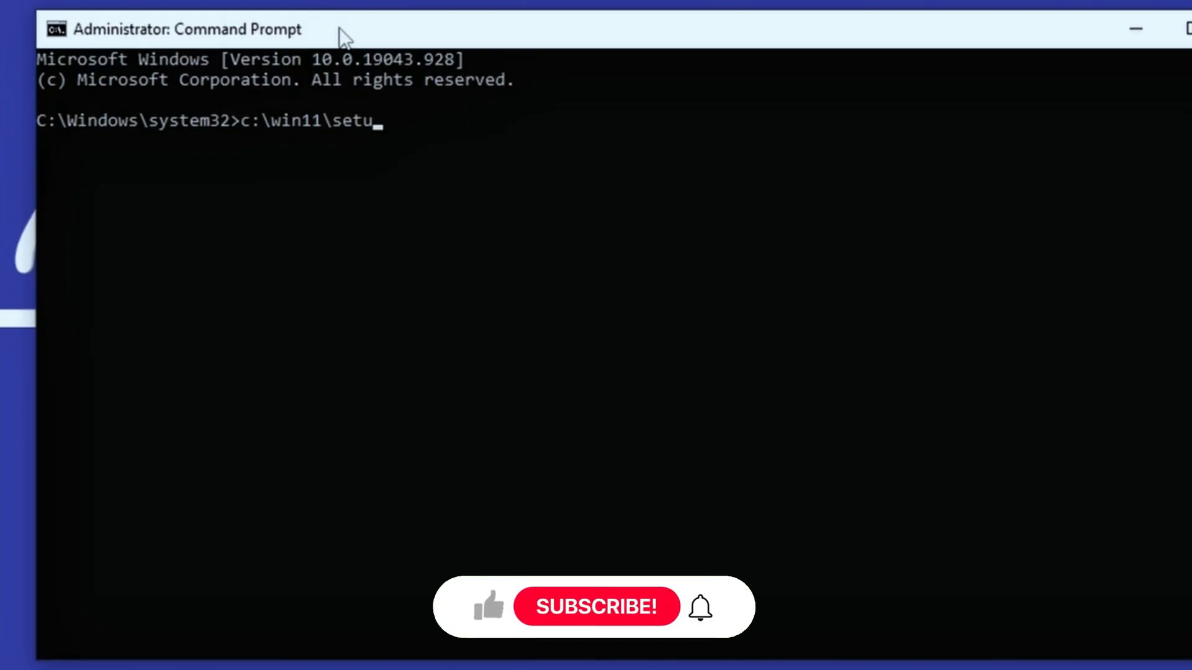
pyautogui.write('p.exe')
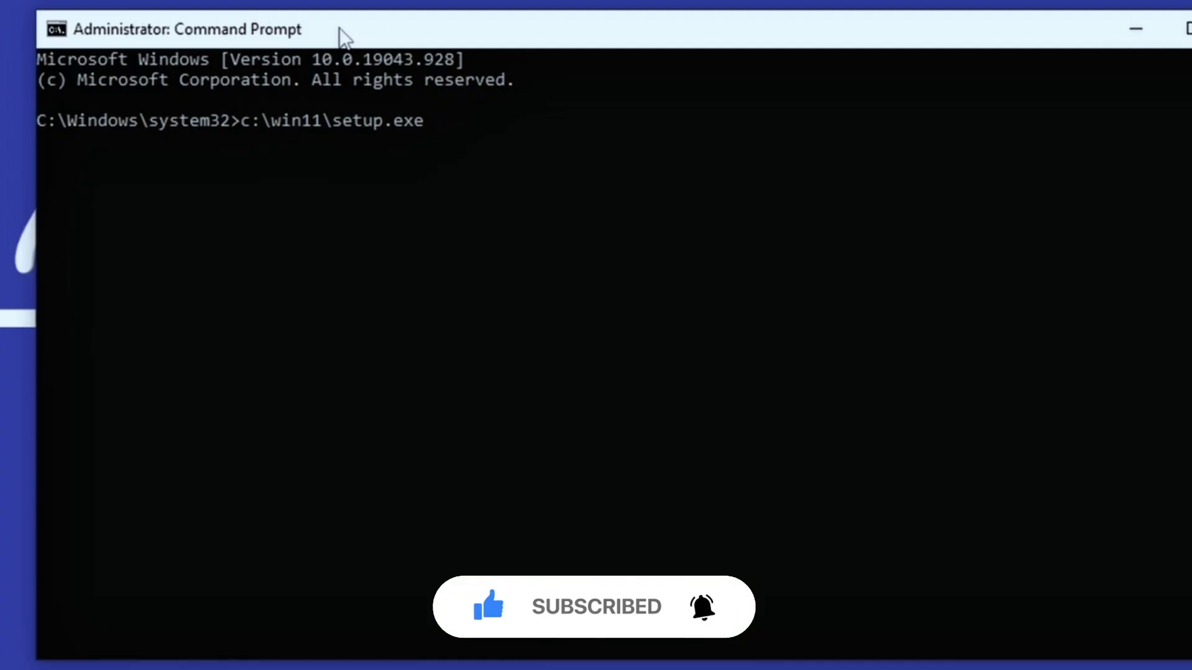
pyautogui.write('/p')
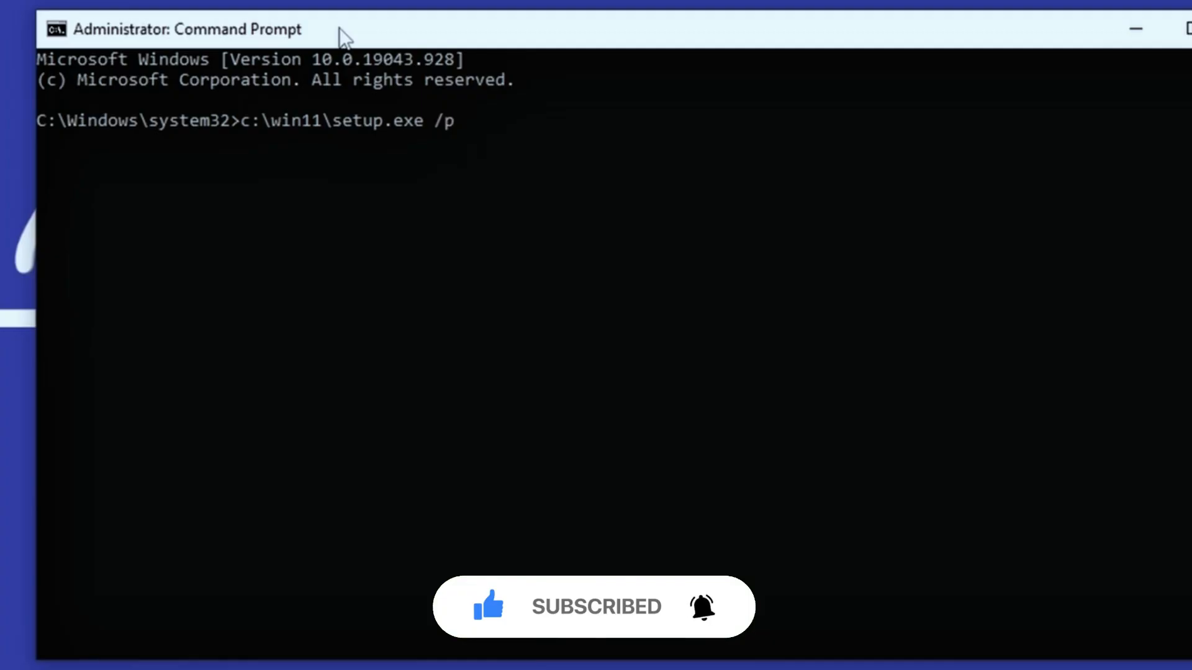
pyautogui.write('roduct')
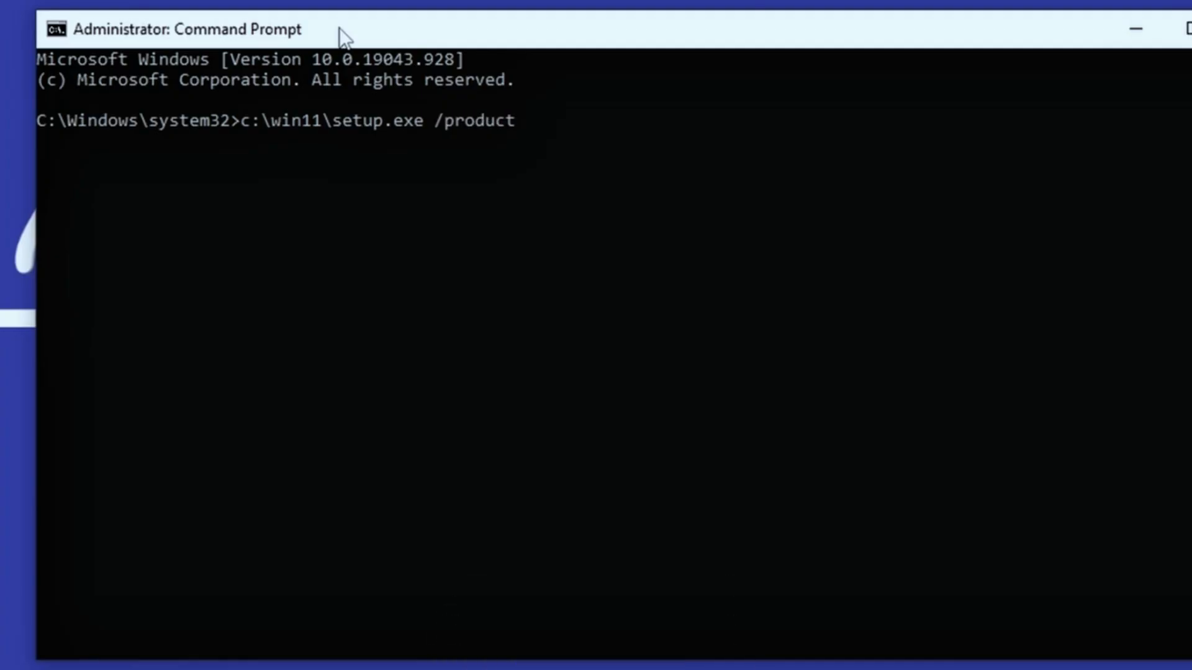
pyautogui.write('serve')
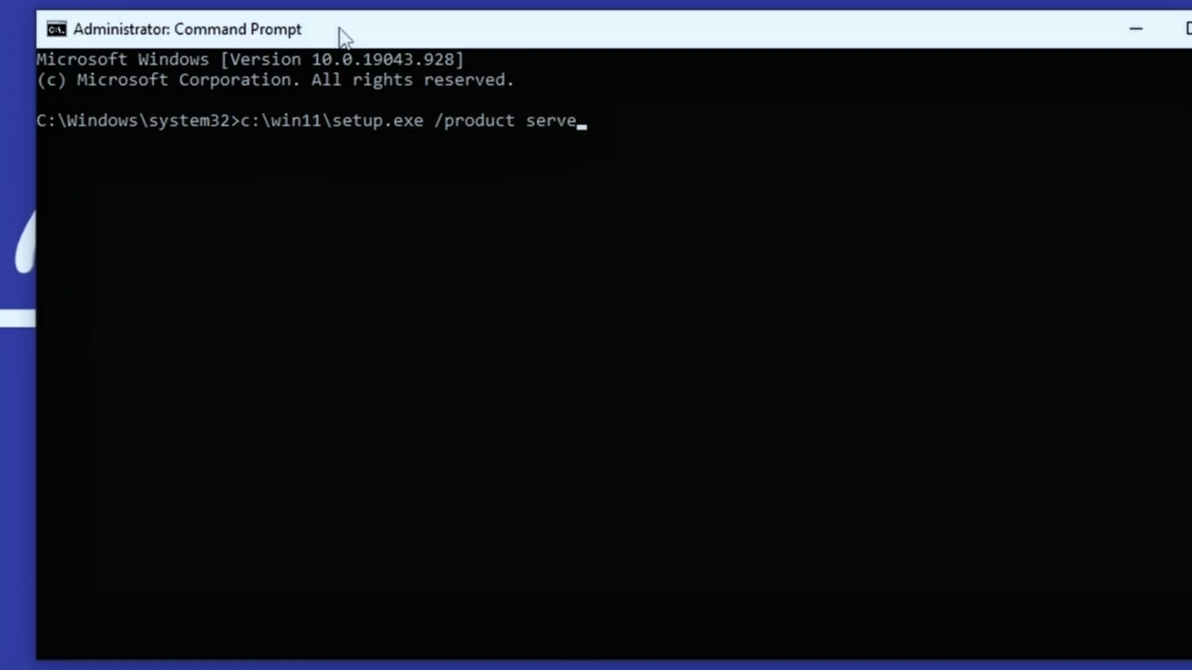
pyautogui.write('r')
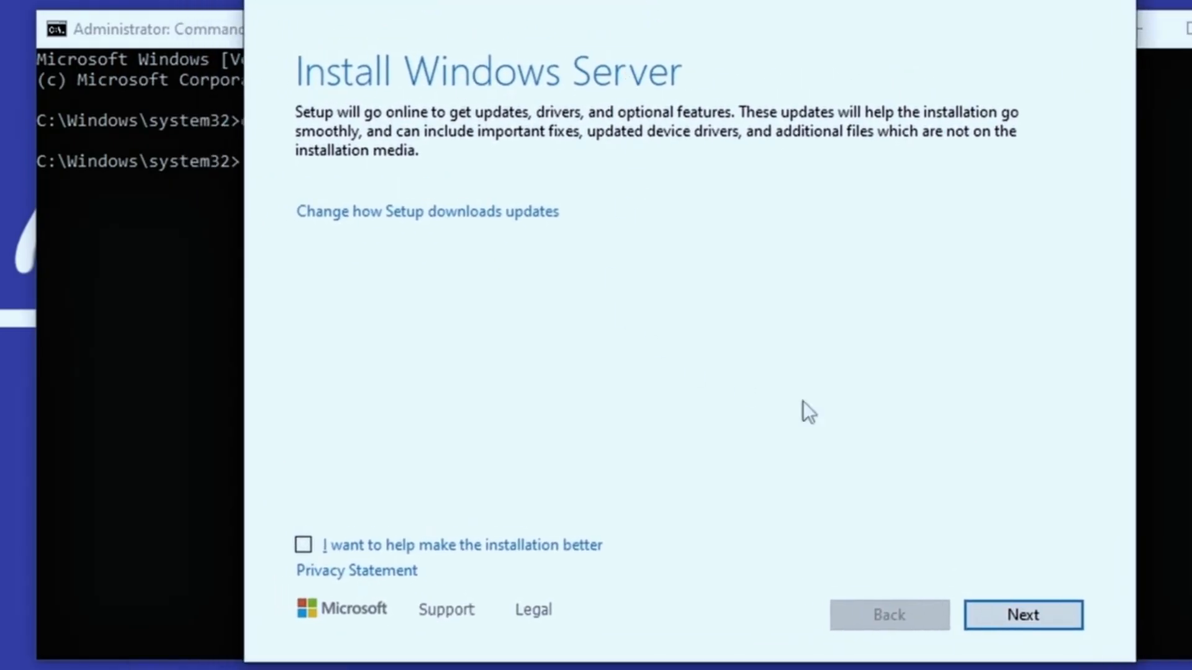
# Skip the updates page and accept the Windows Server license terms.
pyautogui.click(1022, 615)
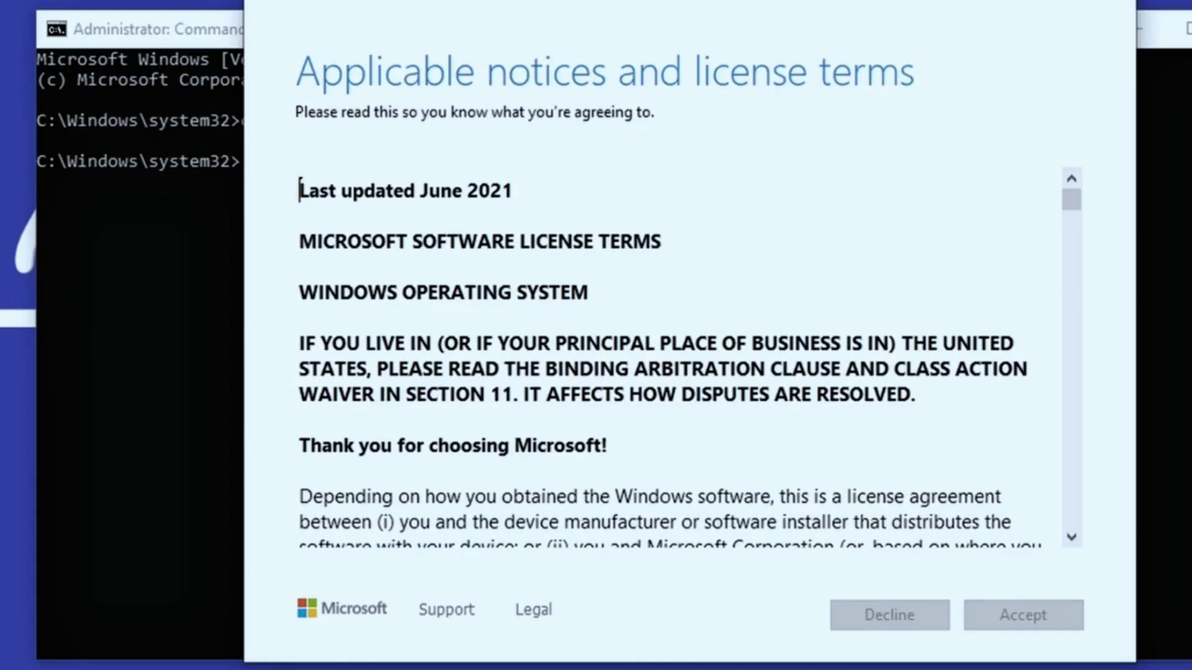
pyautogui.scroll(-3)
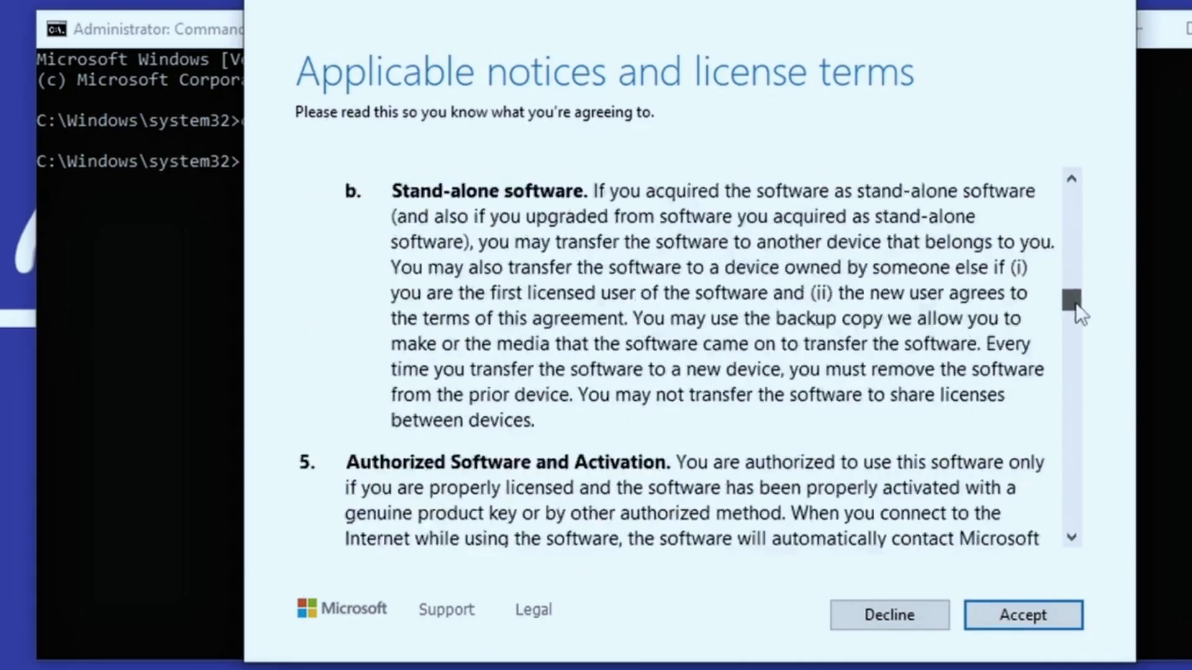
pyautogui.click(1022, 615)
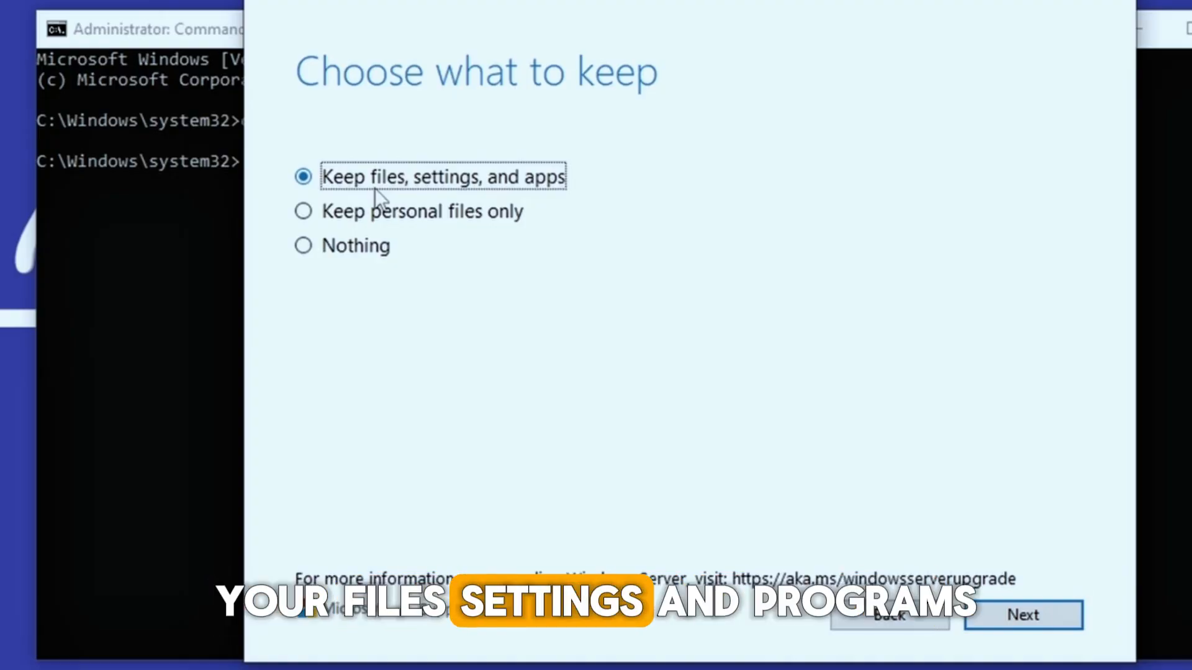
# Choose 'Keep files, settings, and apps' after trying the other keep options.
pyautogui.click(302, 211)
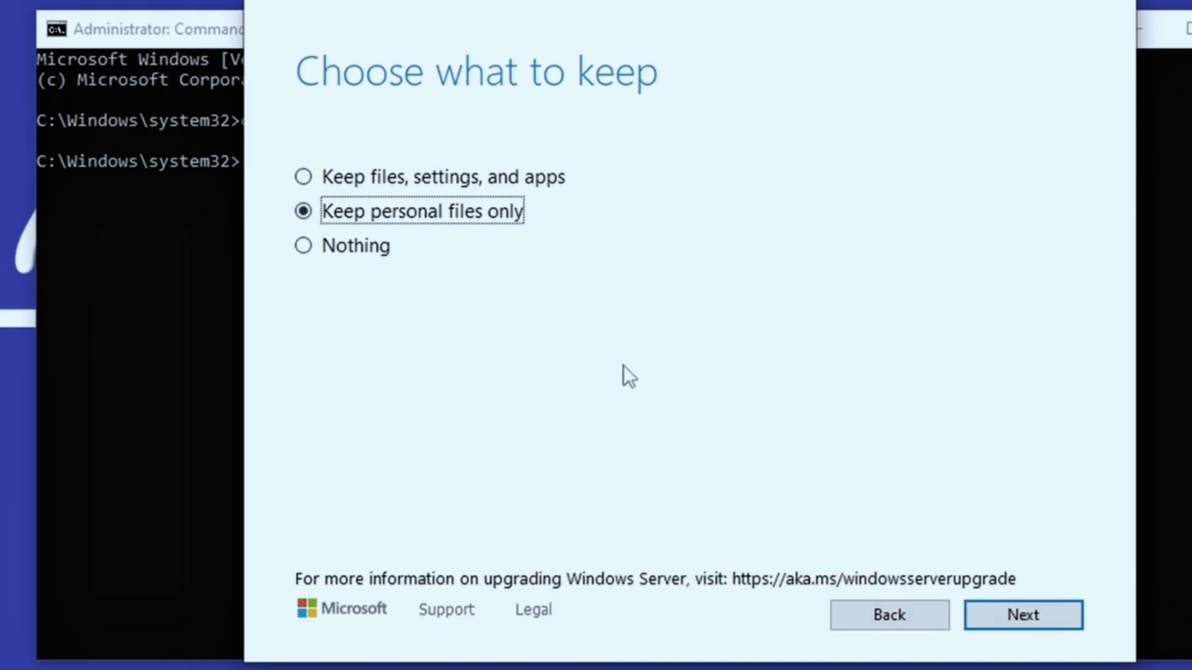
pyautogui.click(304, 246)
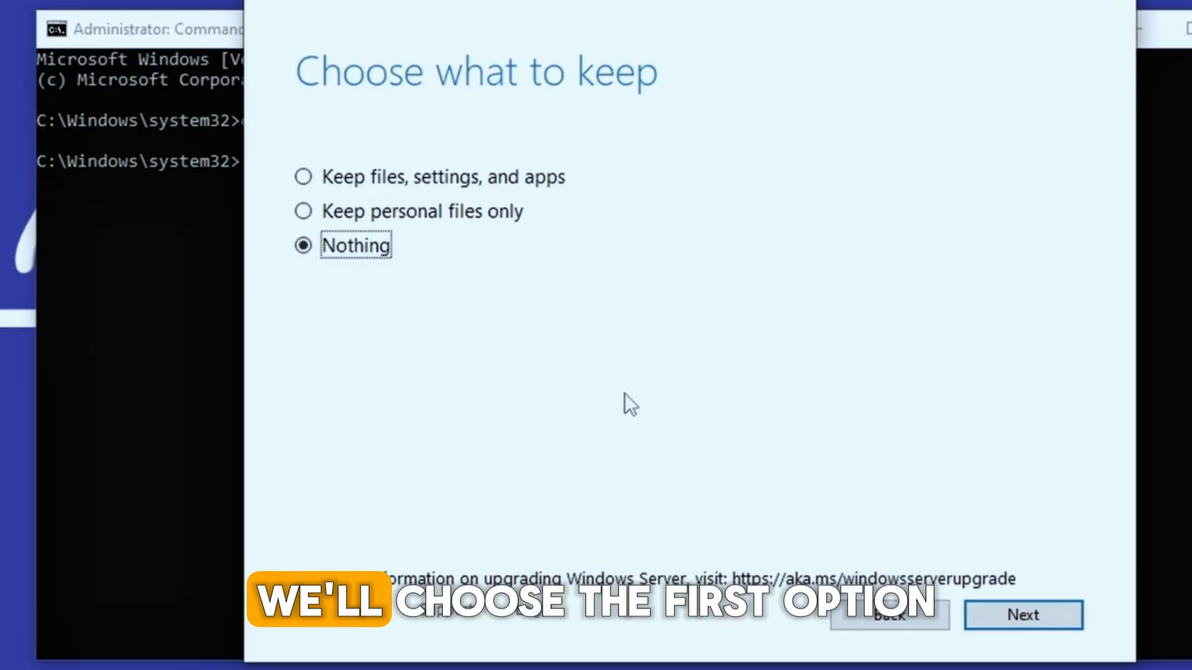
pyautogui.click(302, 176)
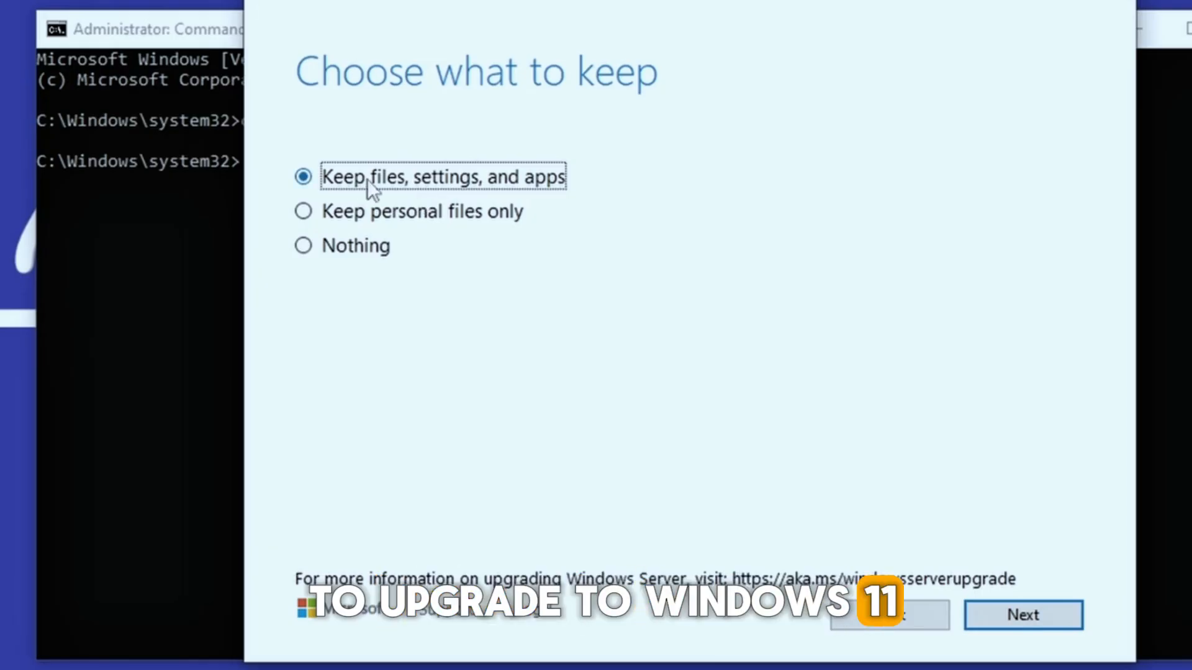
pyautogui.click(1022, 615)
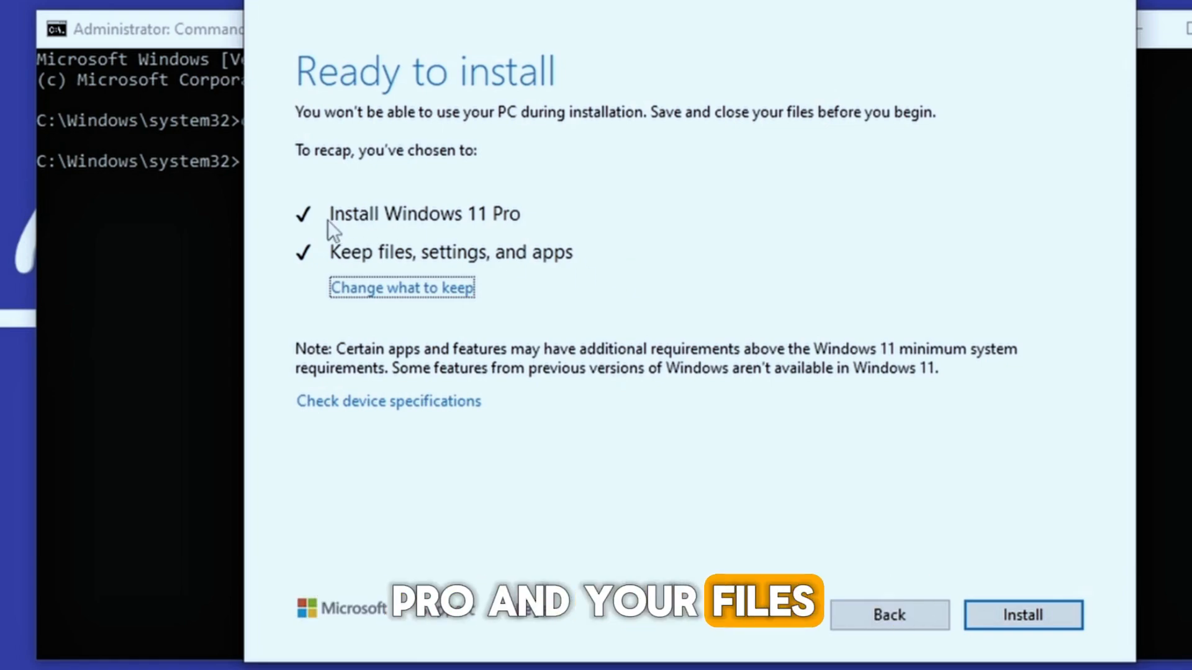
pyautogui.moveTo(507, 236)
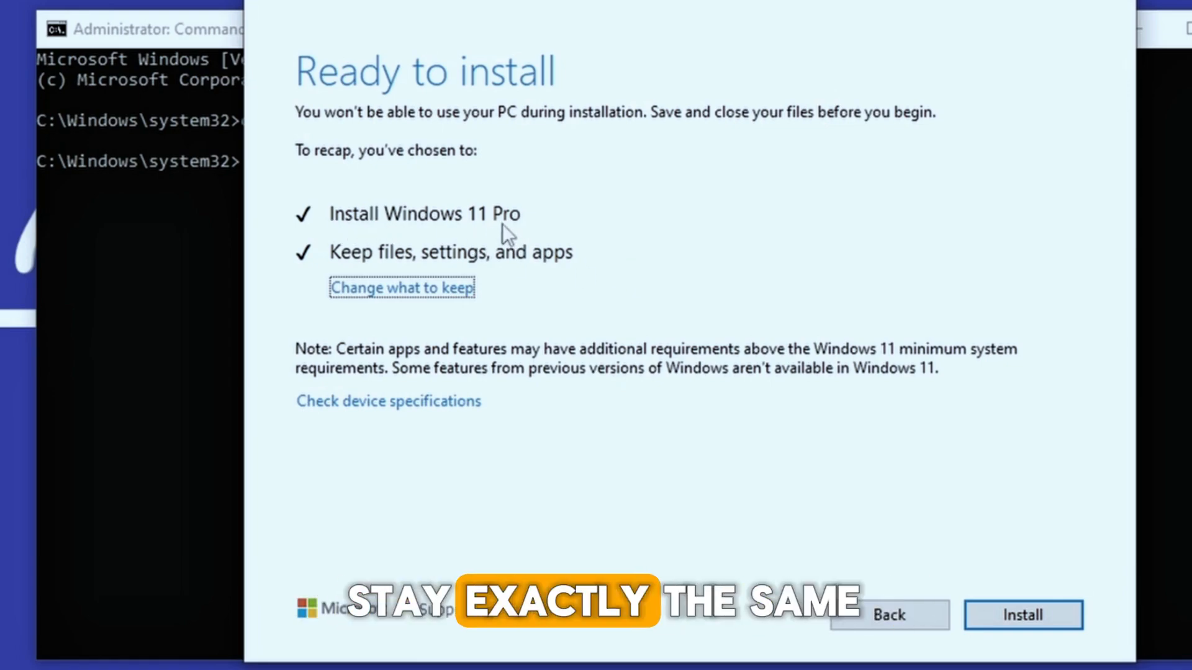
pyautogui.moveTo(355, 266)
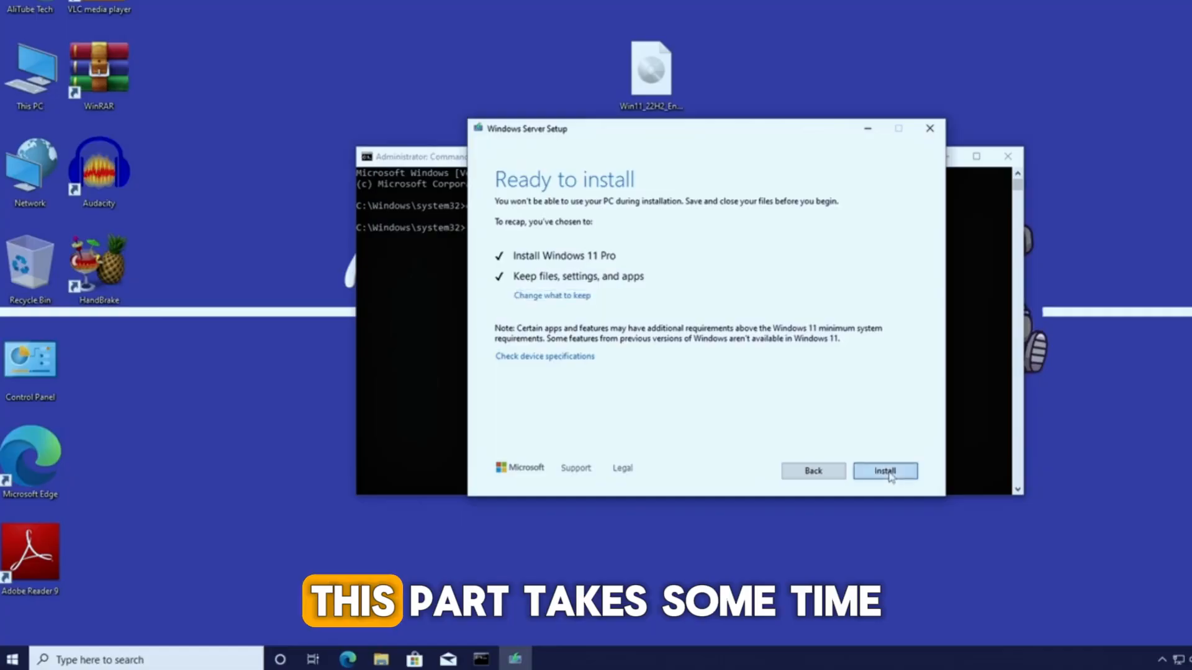
# Start the Windows 11 Pro installation from the Ready to install summary.
pyautogui.click(884, 471)
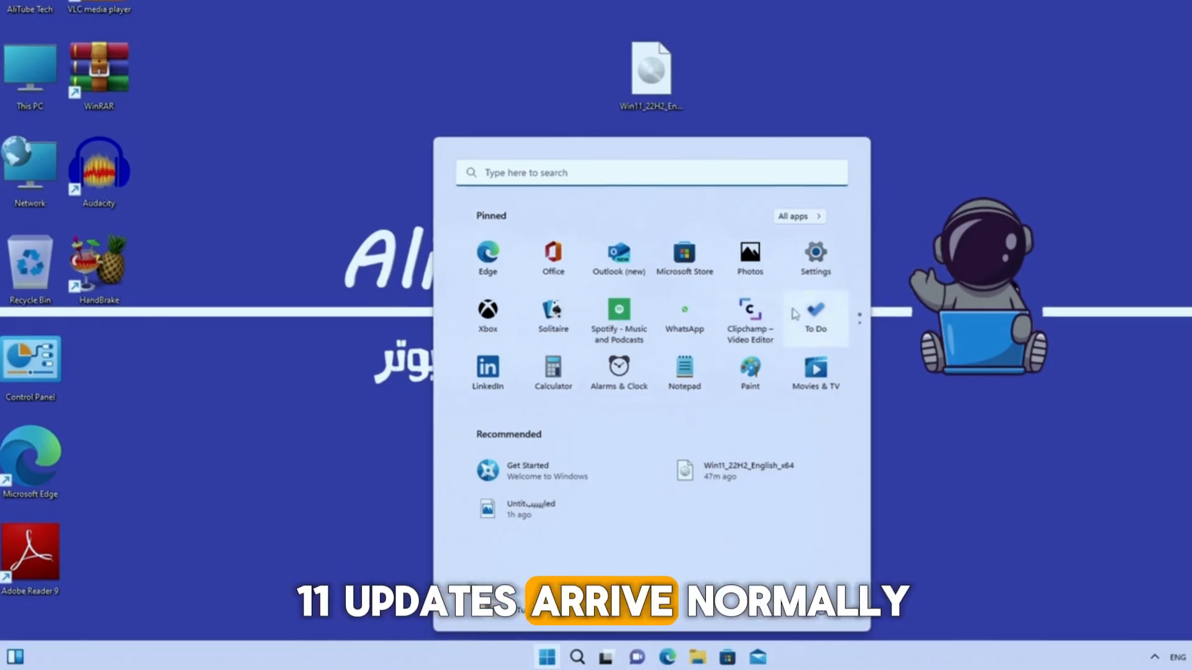
# Check Windows Update, then view About showing Windows 11 Pro 22H2, build 22621.382.
pyautogui.click(815, 257)
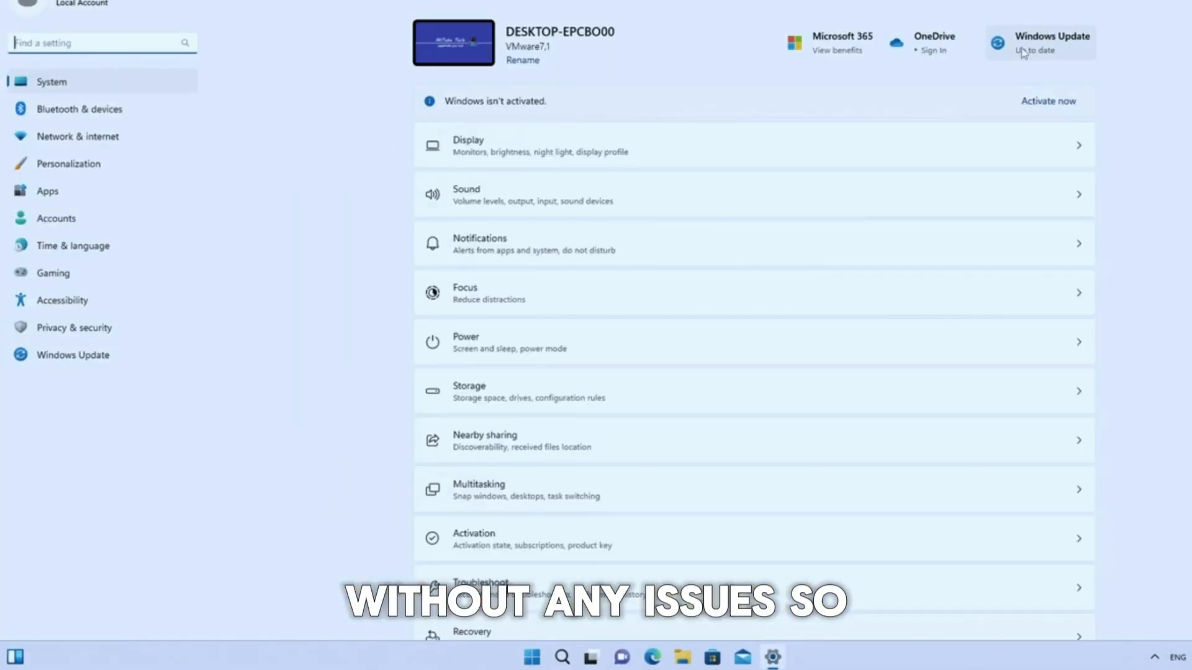
pyautogui.click(73, 355)
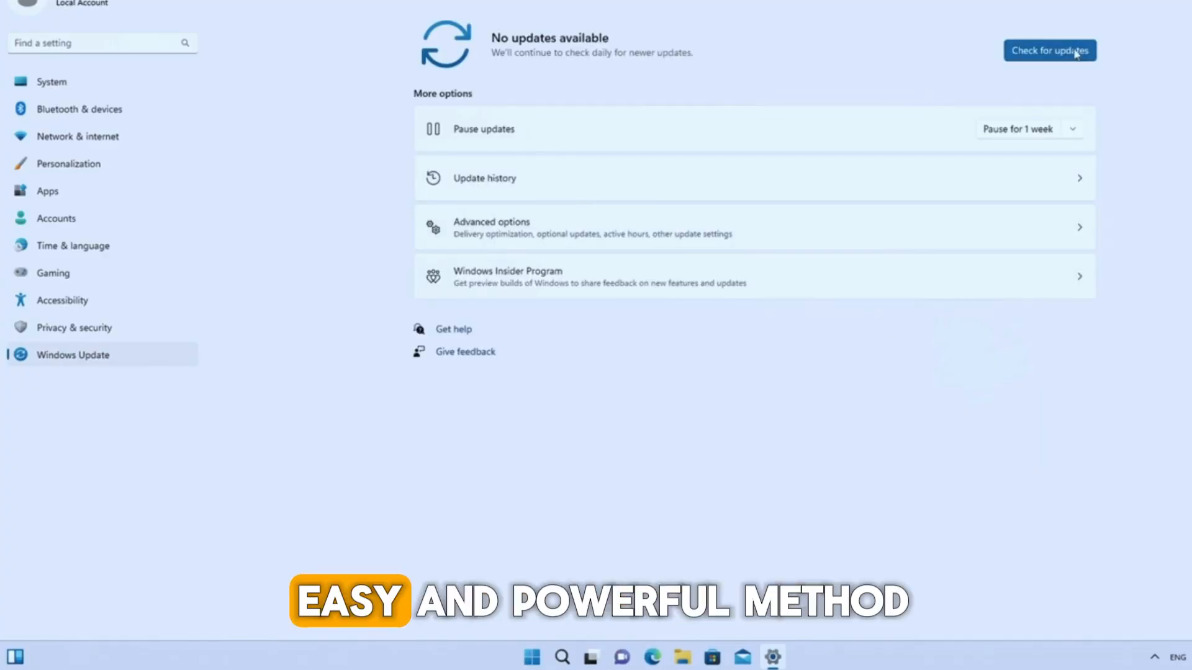
pyautogui.click(1049, 51)
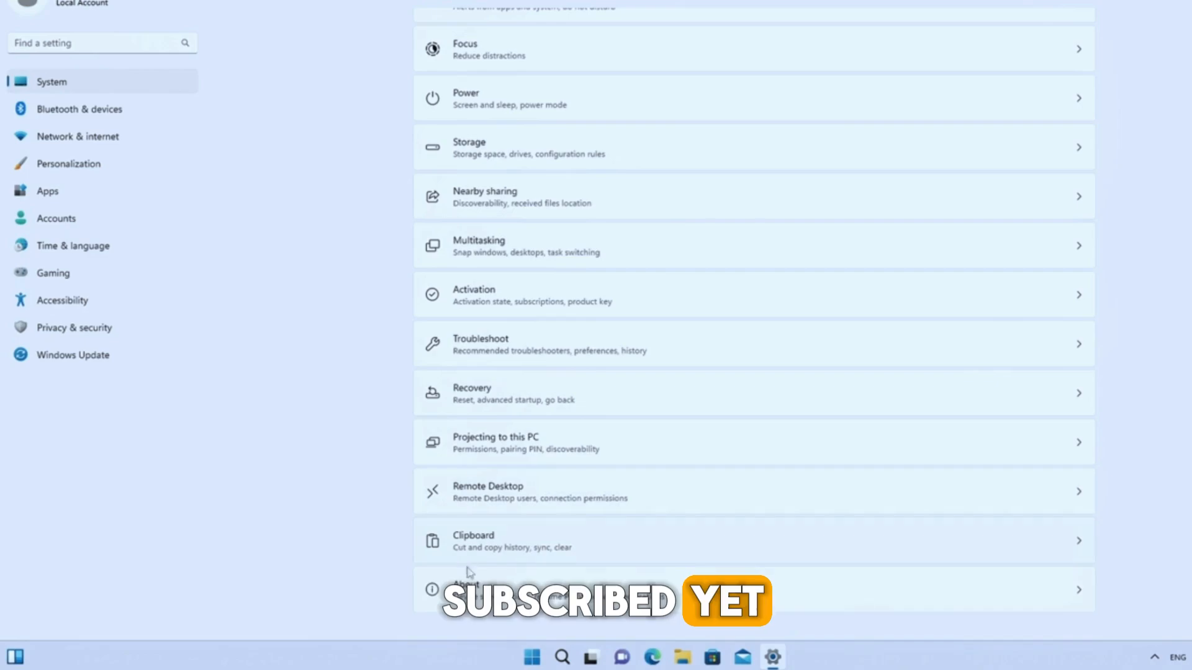
pyautogui.click(471, 589)
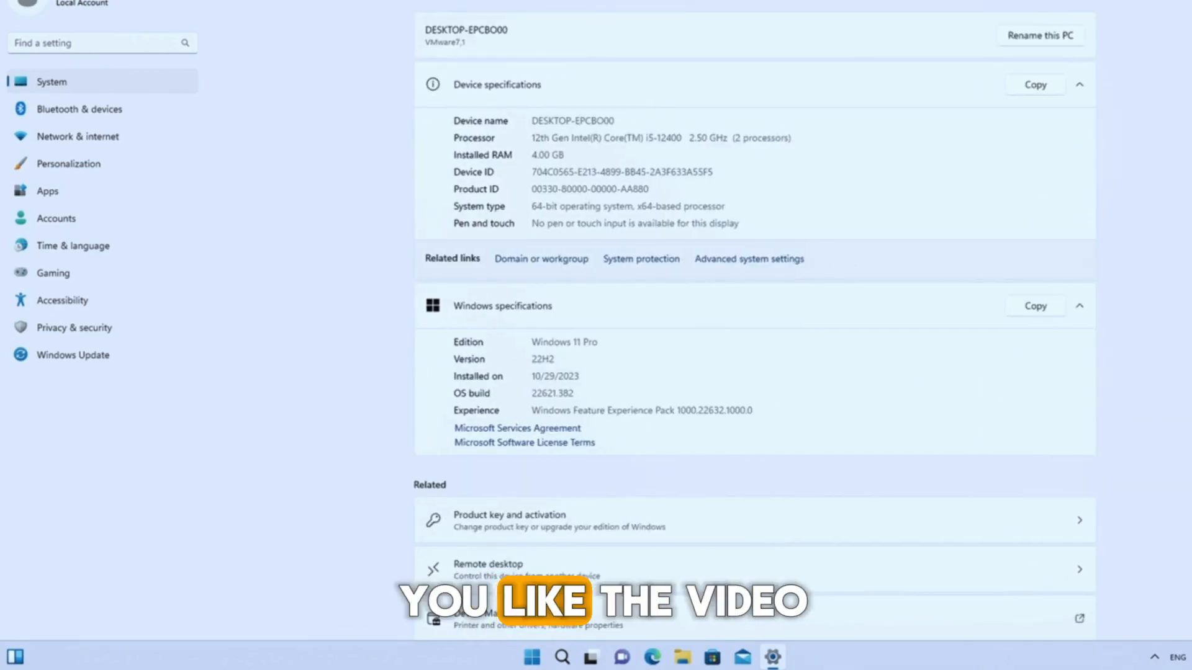